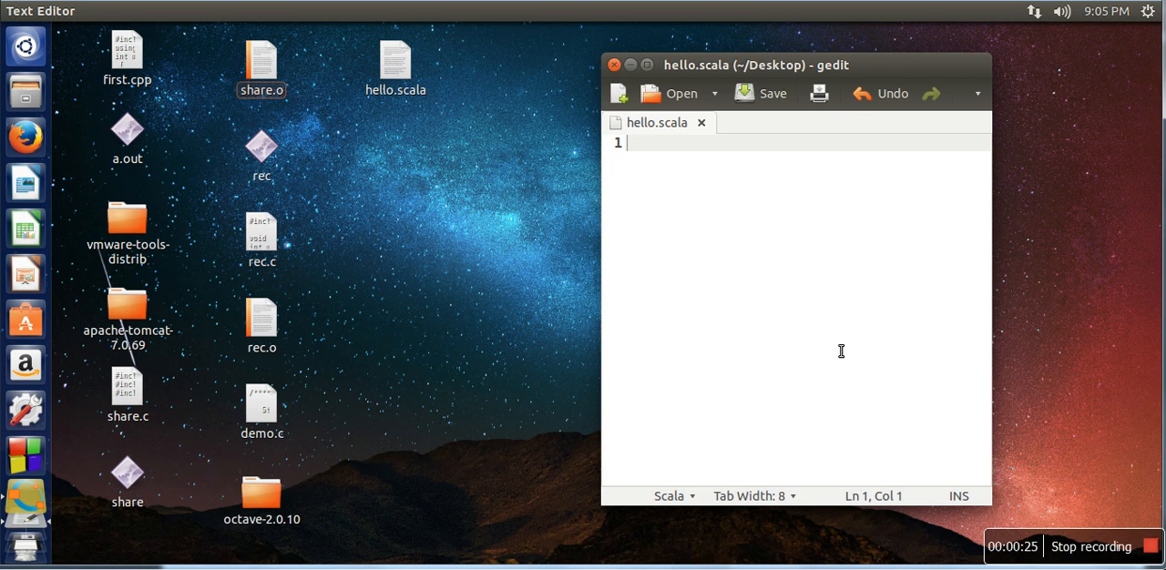
pyautogui.moveTo(492, 326)
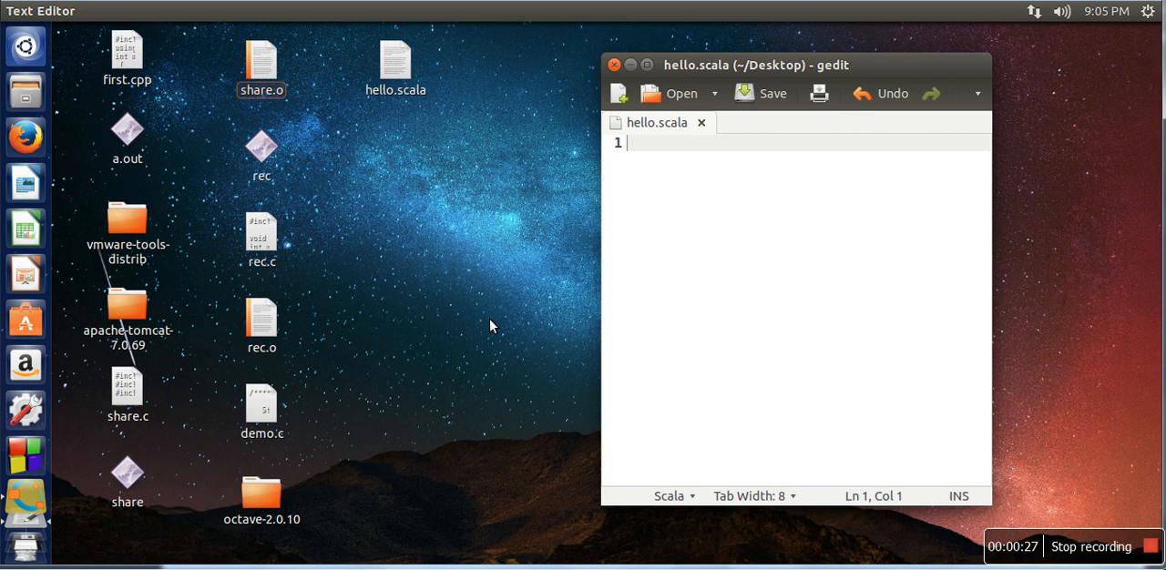
pyautogui.moveTo(25, 45)
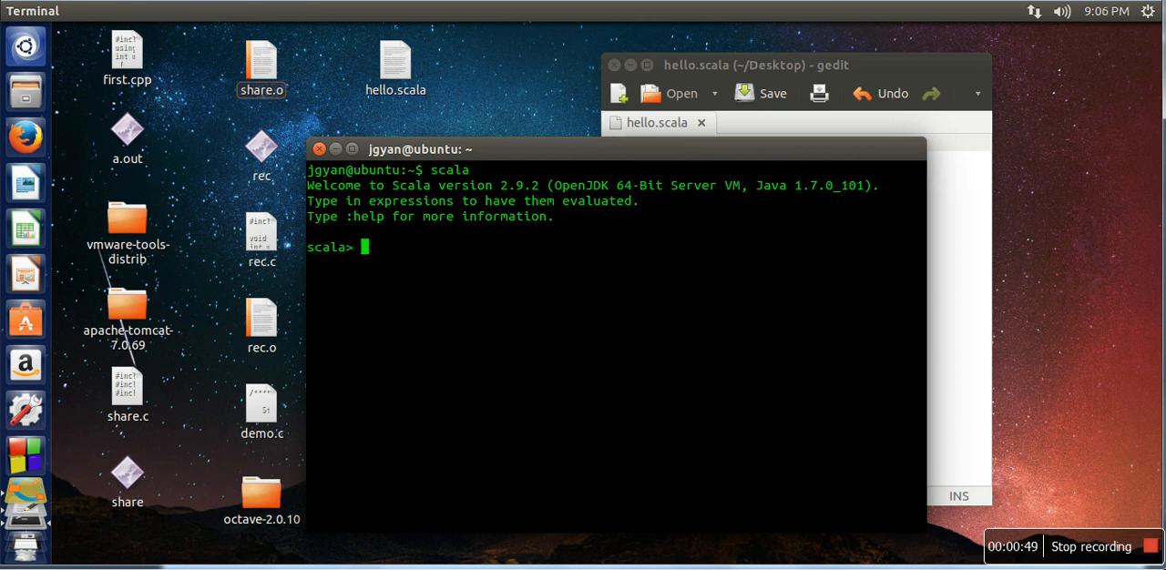
# - Evaluate var x:Int = 12 at the scala> prompt, giving x: Int = 12
pyautogui.write('var')
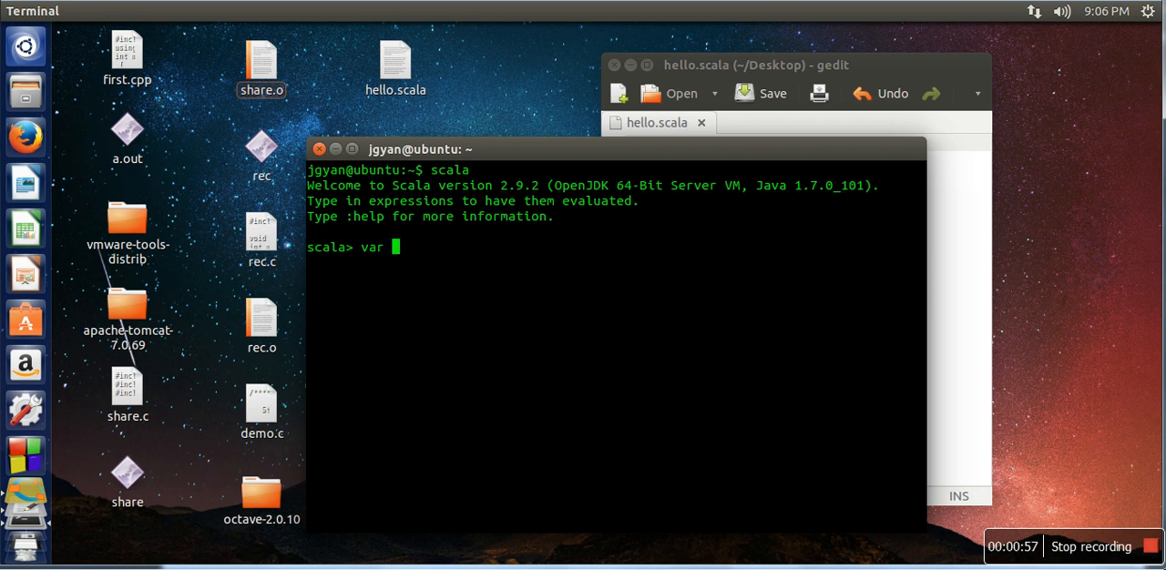
pyautogui.write('x')
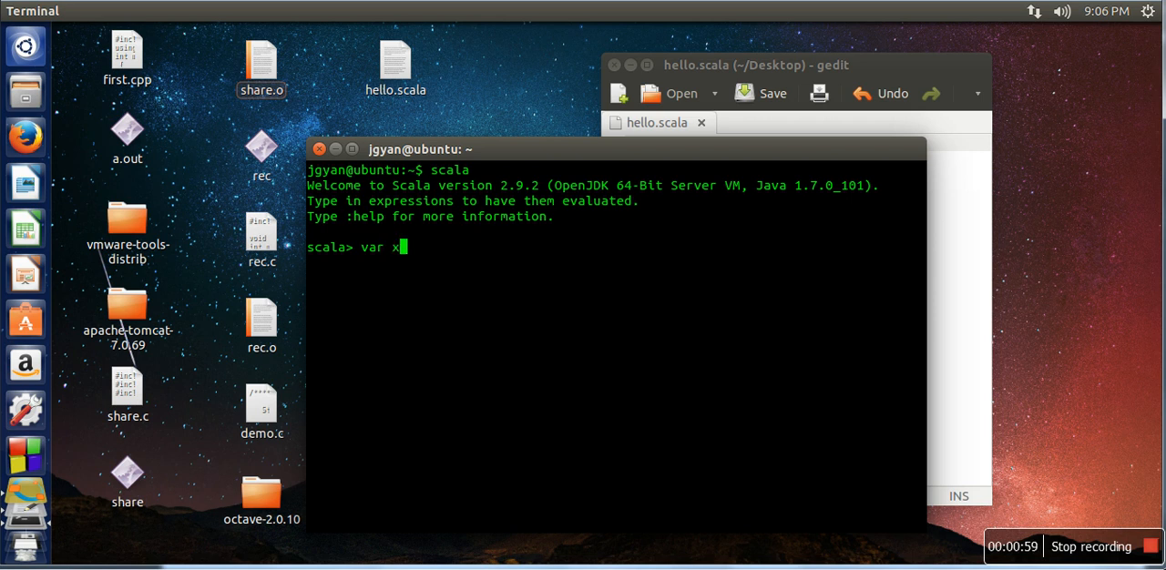
pyautogui.write(':')
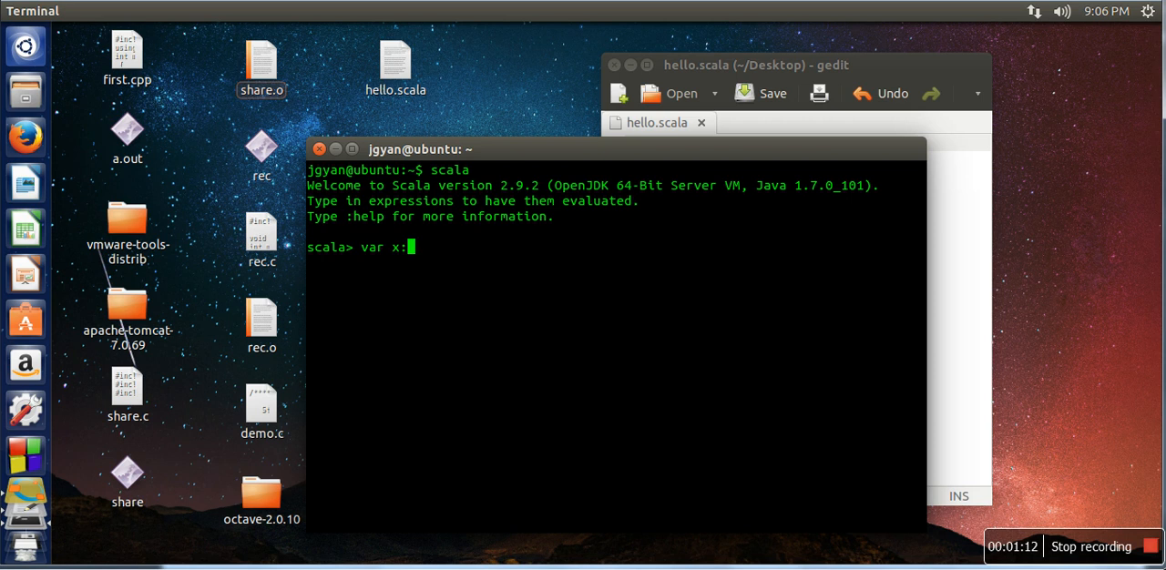
pyautogui.write('I')
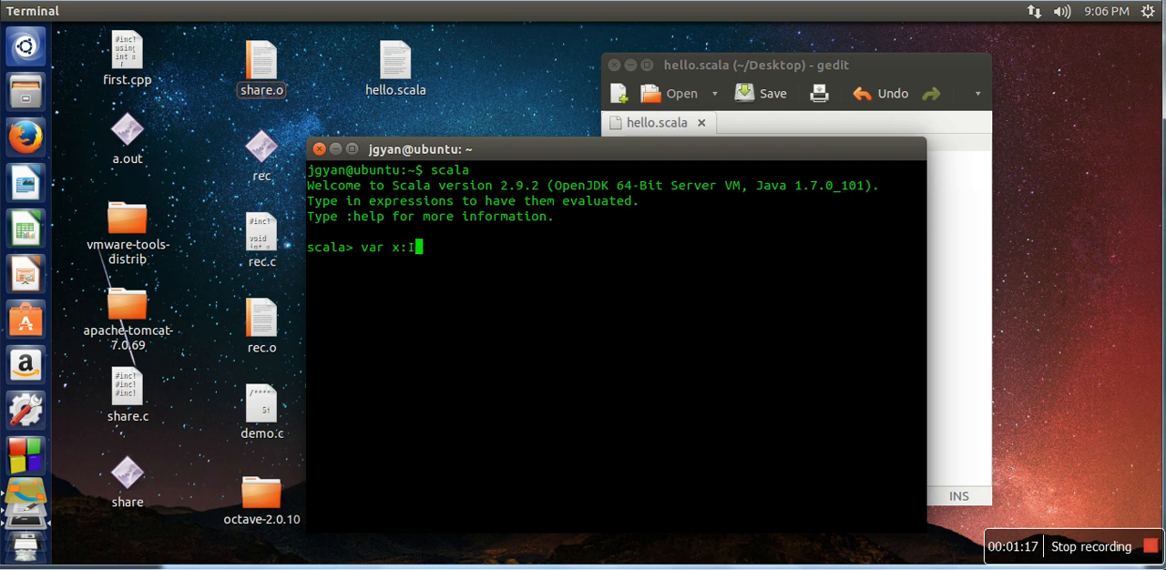
pyautogui.write('nt')
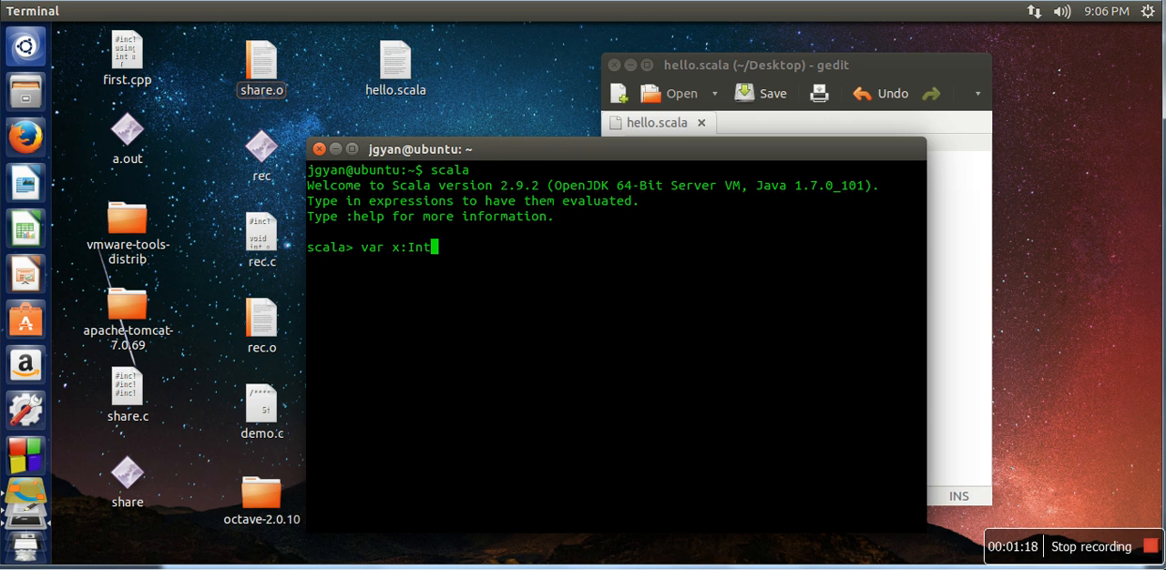
pyautogui.write('=')
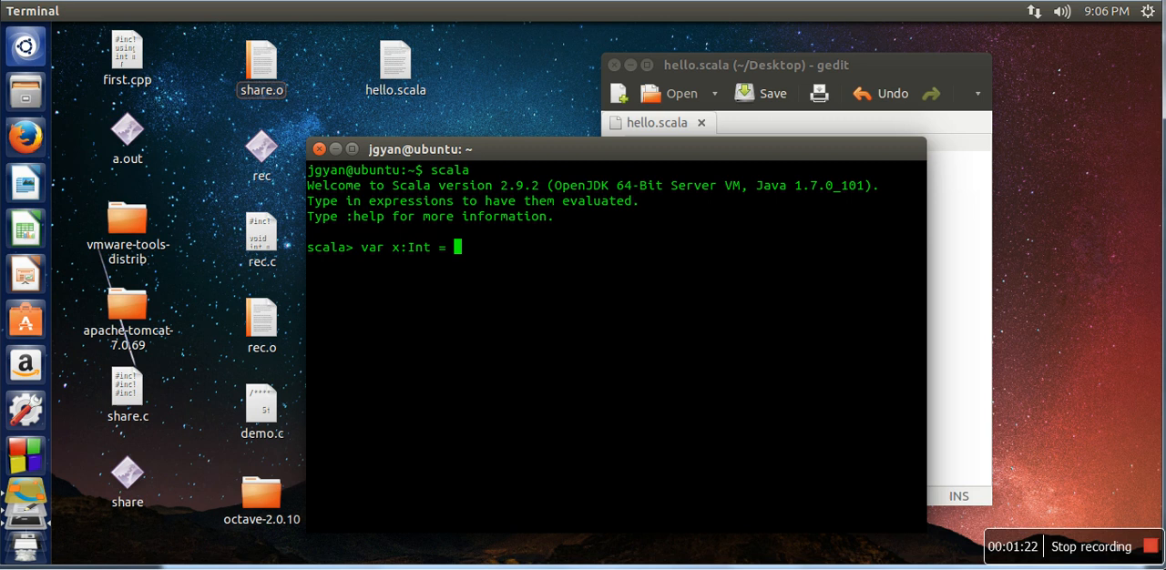
pyautogui.write('12')
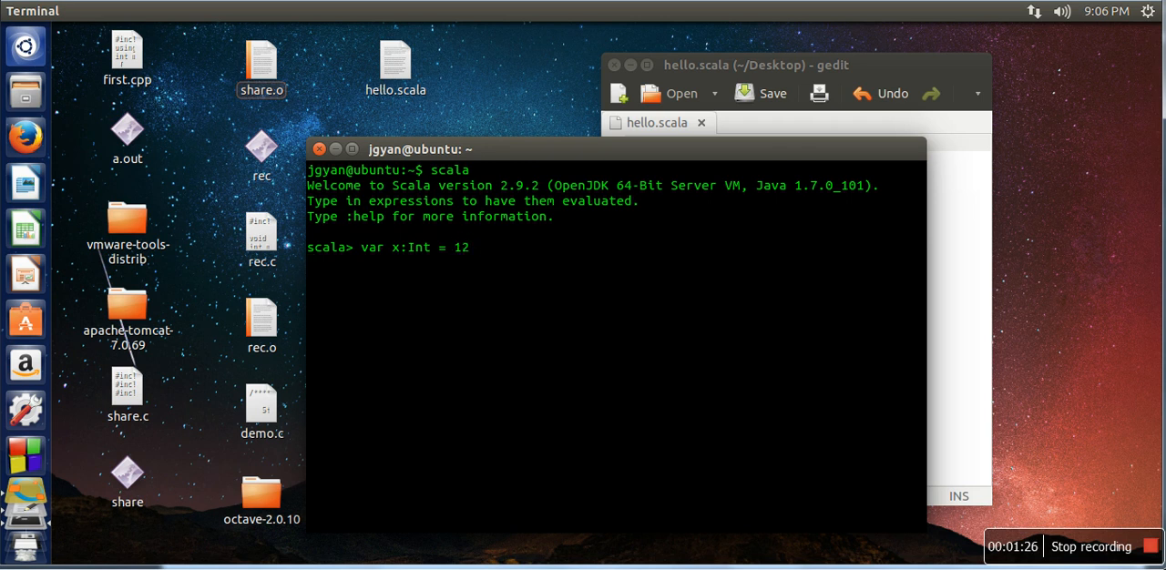
pyautogui.press('Return')
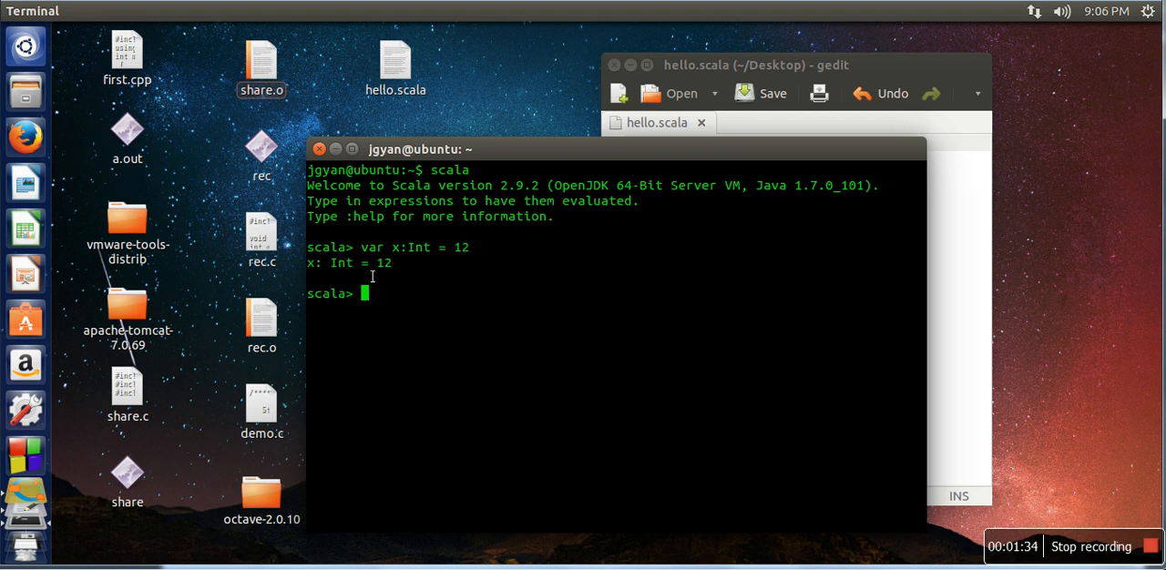
pyautogui.moveTo(407, 289)
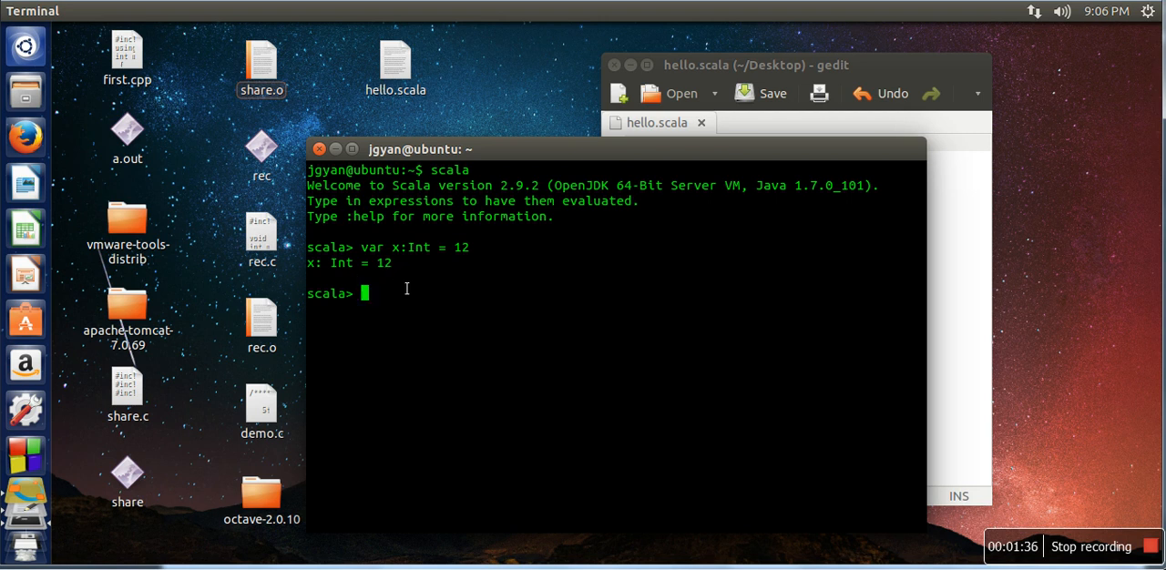
# - Enter x=23 to reassign the mutable variable x
pyautogui.write('x=23')
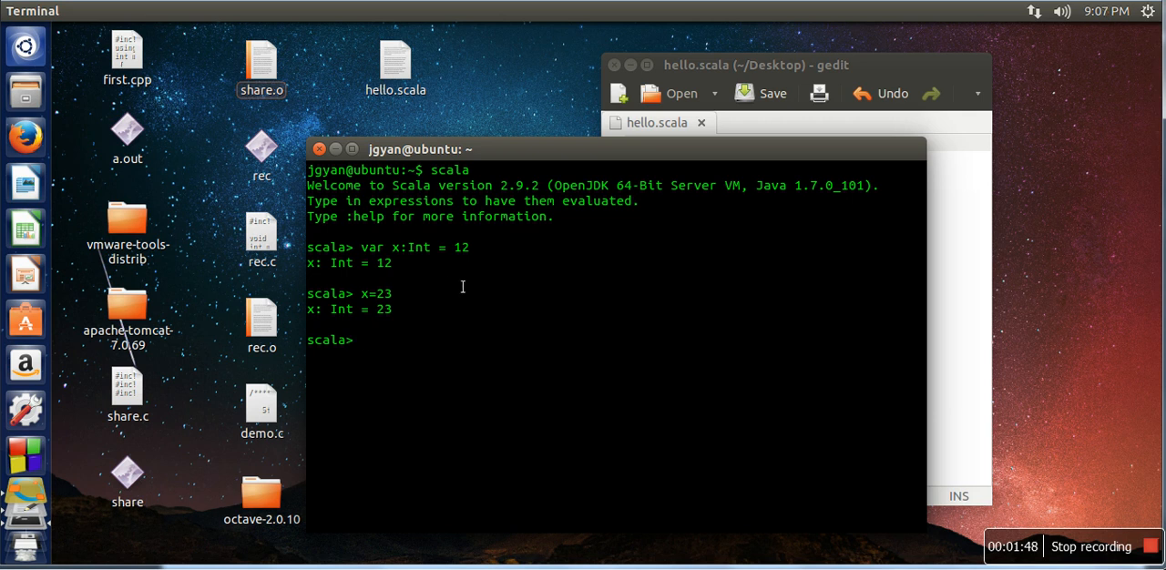
pyautogui.moveTo(383, 340)
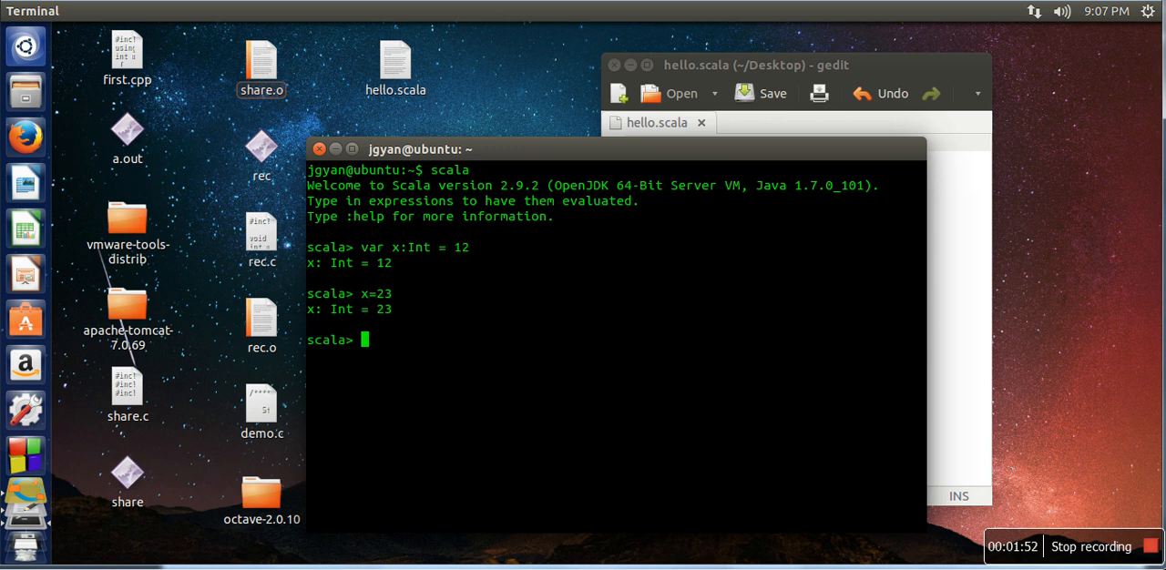
# - Evaluate the immutable declaration val y:Int=12
pyautogui.write('val')
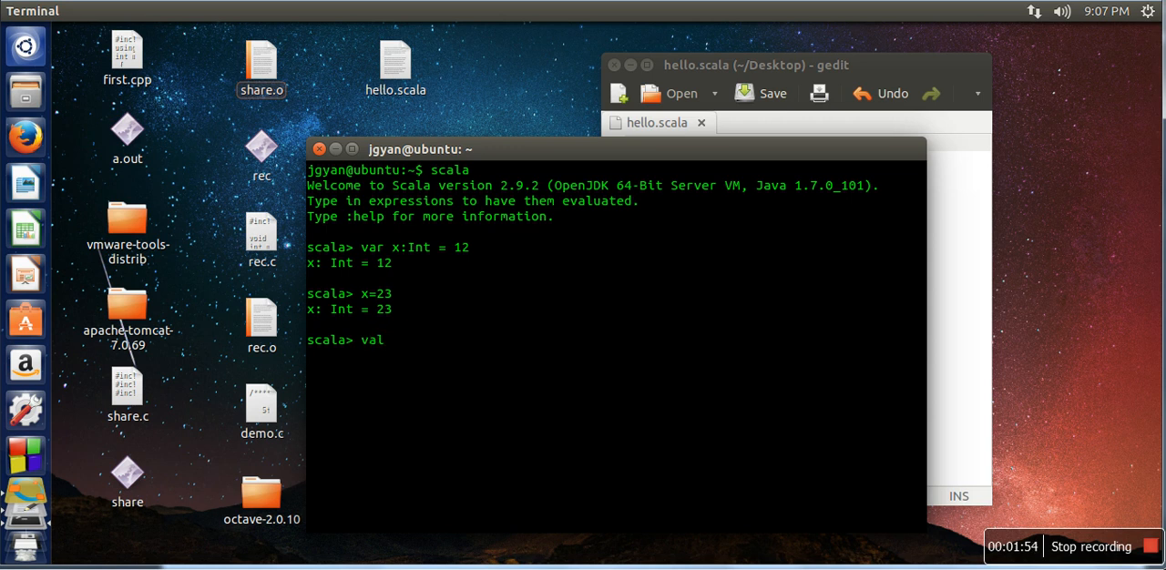
pyautogui.write('y:I')
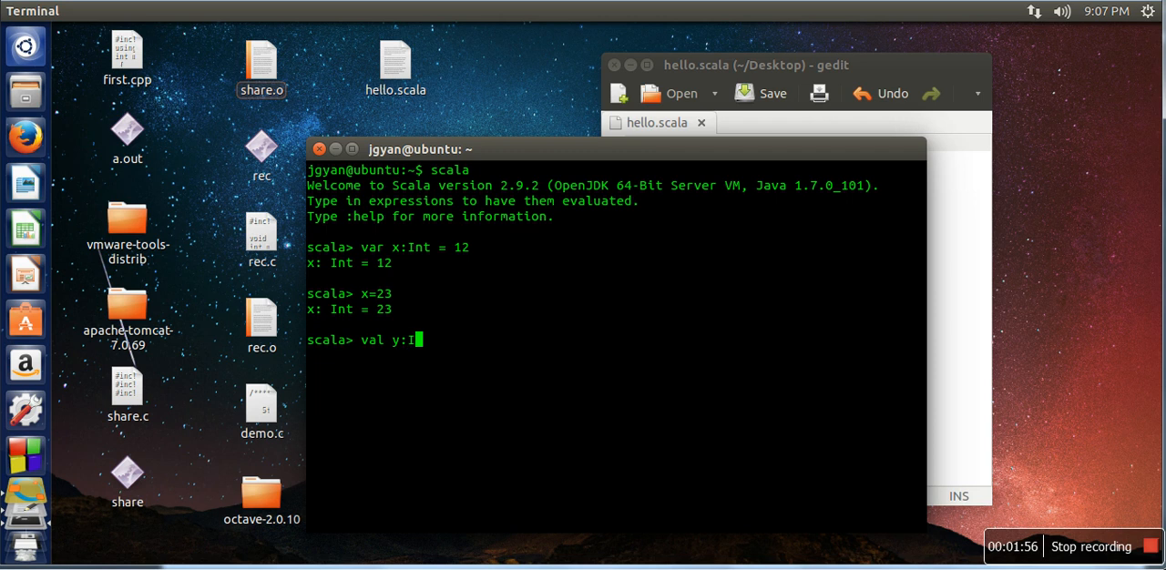
pyautogui.write('nt=12')
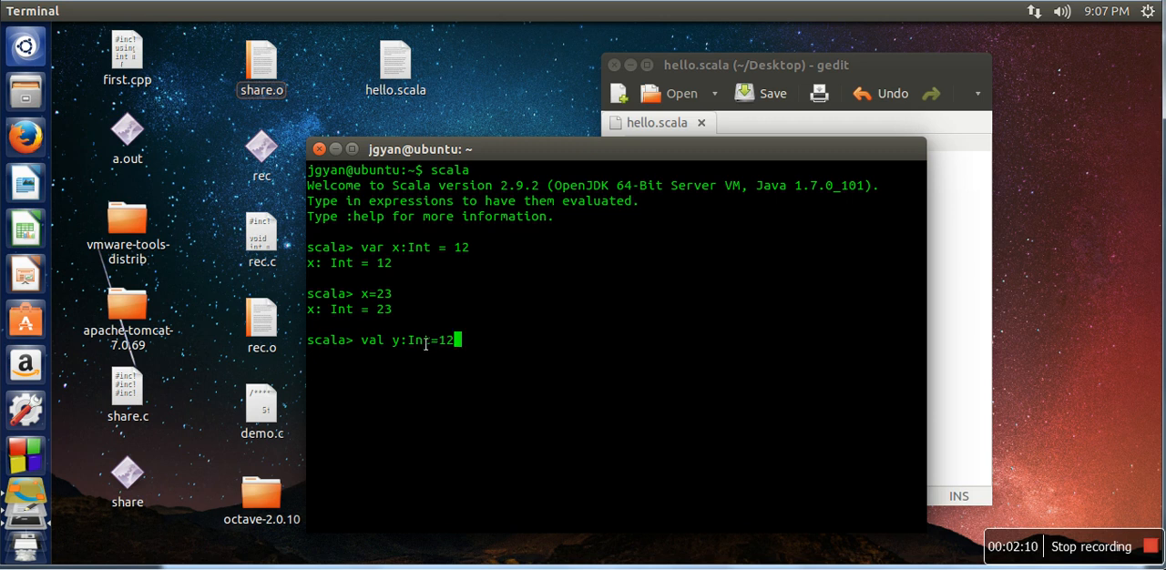
pyautogui.press('Return')
pyautogui.write('y')
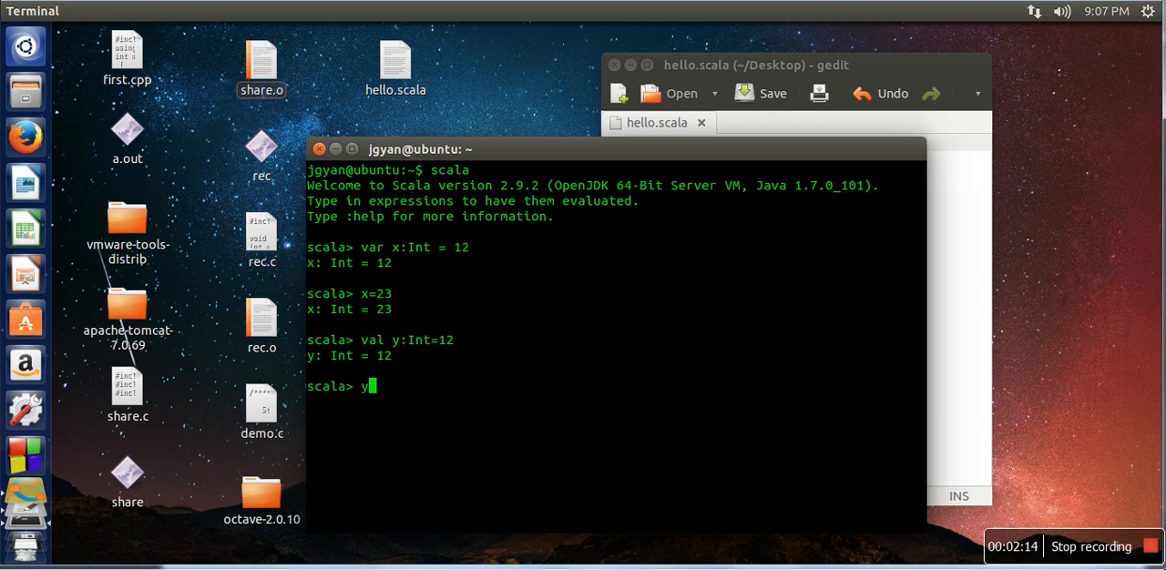
# - Try y=23 to get 'reassignment to val', then highlight 'var' in x's declaration
pyautogui.write('=23')
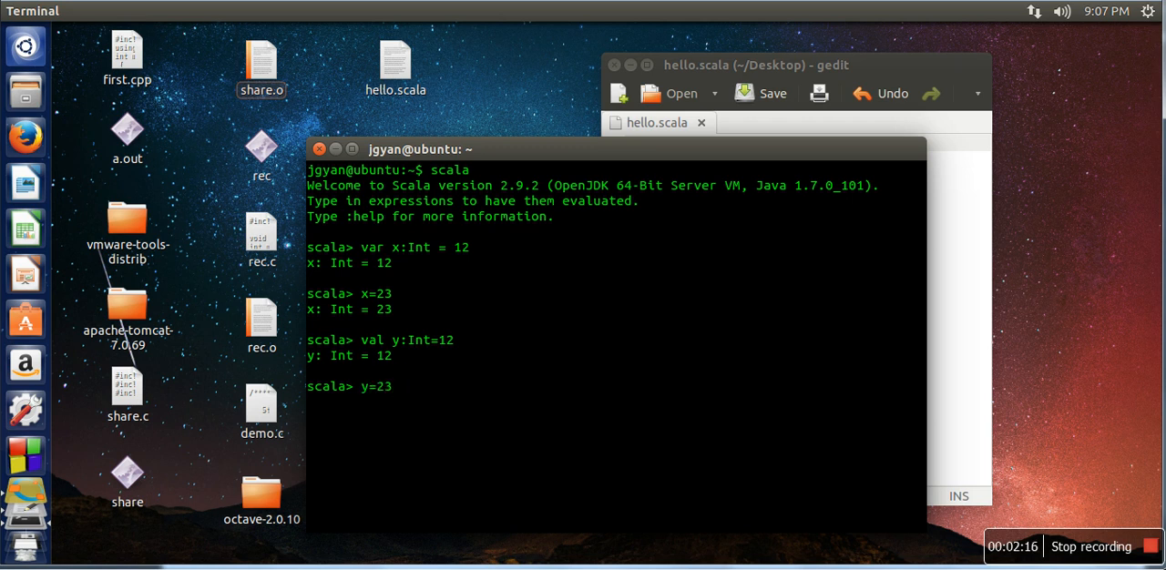
pyautogui.press('Return')
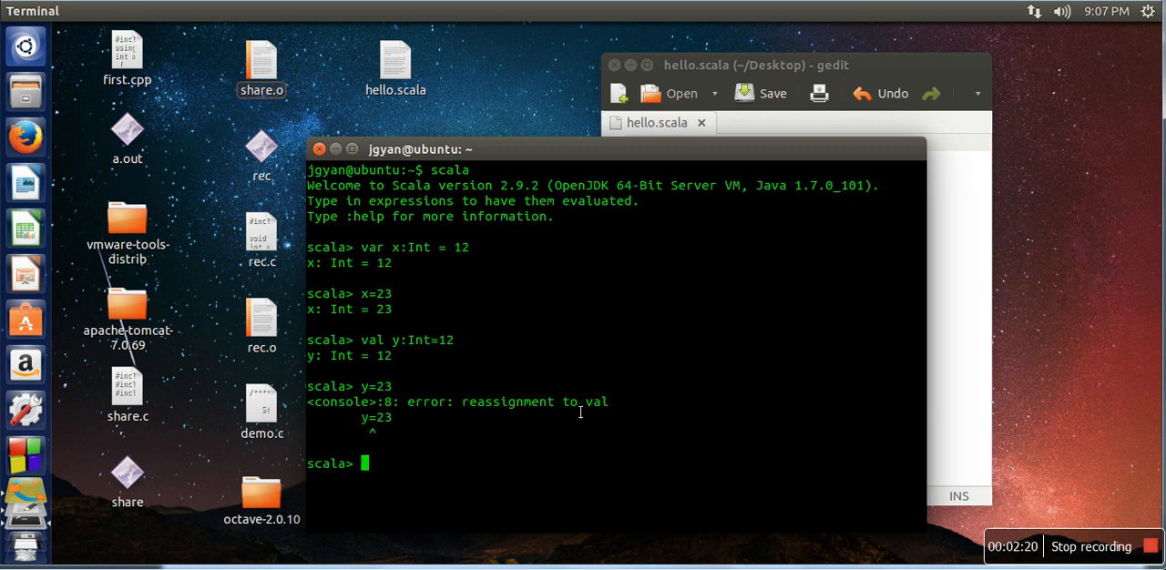
pyautogui.moveTo(366, 350)
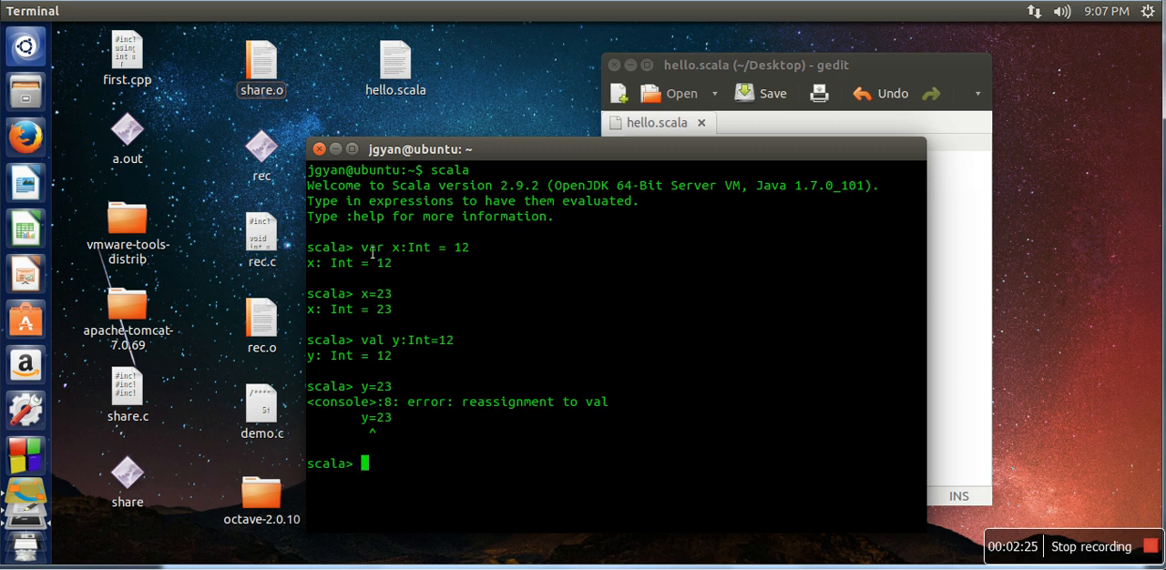
pyautogui.doubleClick(371, 247)
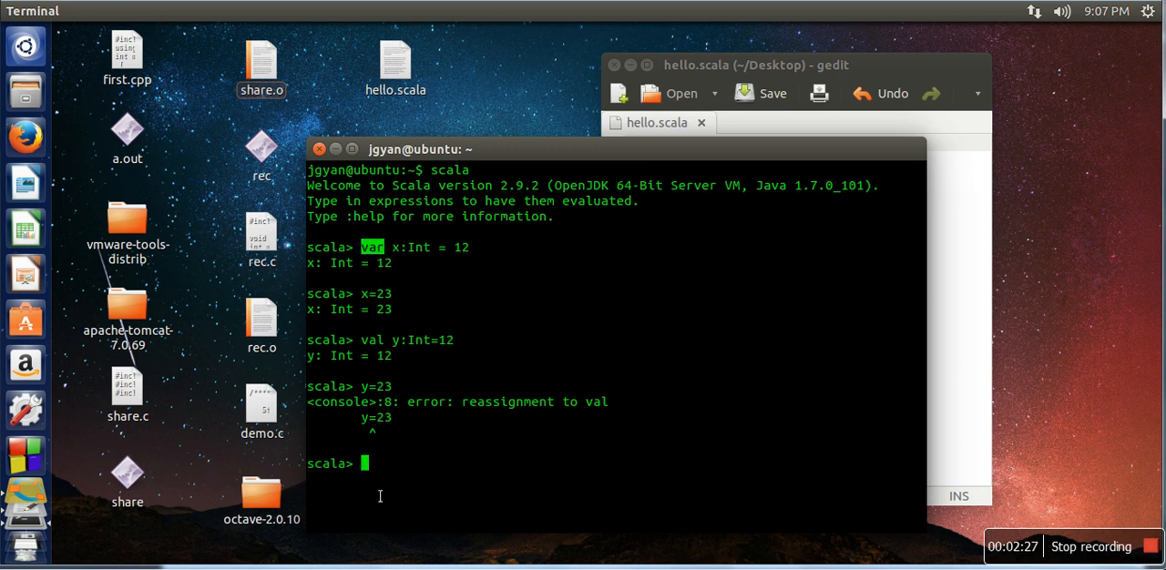
pyautogui.moveTo(400, 467)
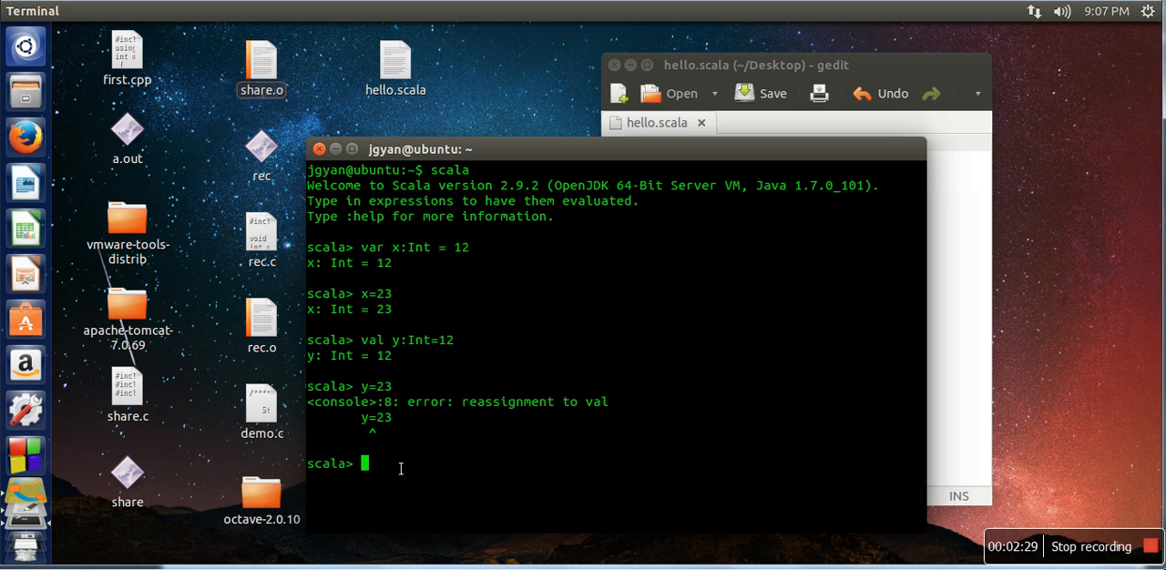
pyautogui.moveTo(388, 480)
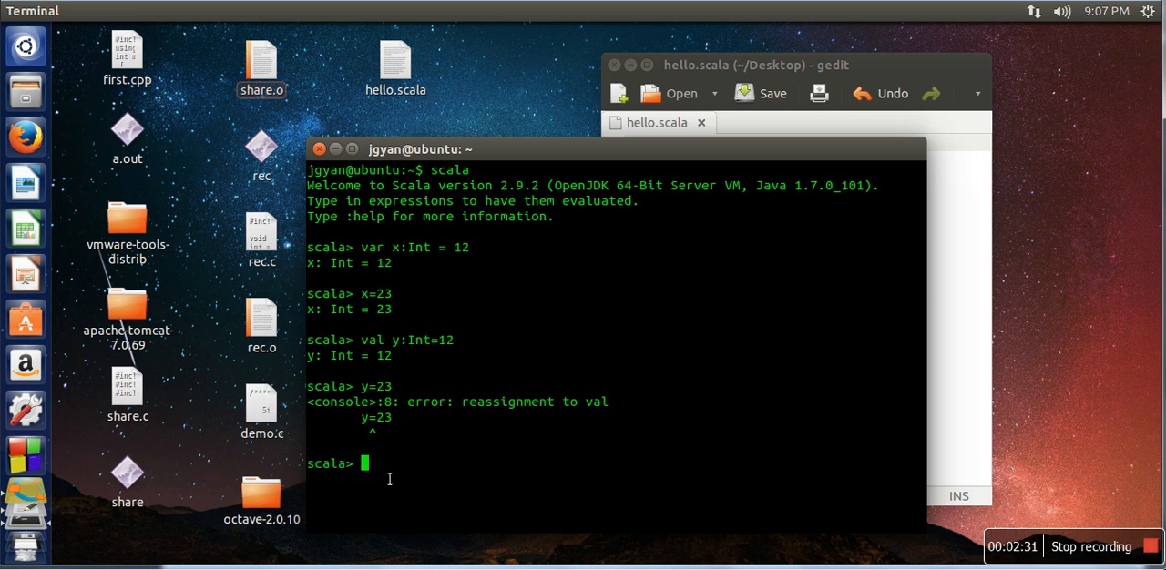
# - Evaluate var z=1.2 with no type, so the REPL infers z: Double = 1.2
pyautogui.write('var')
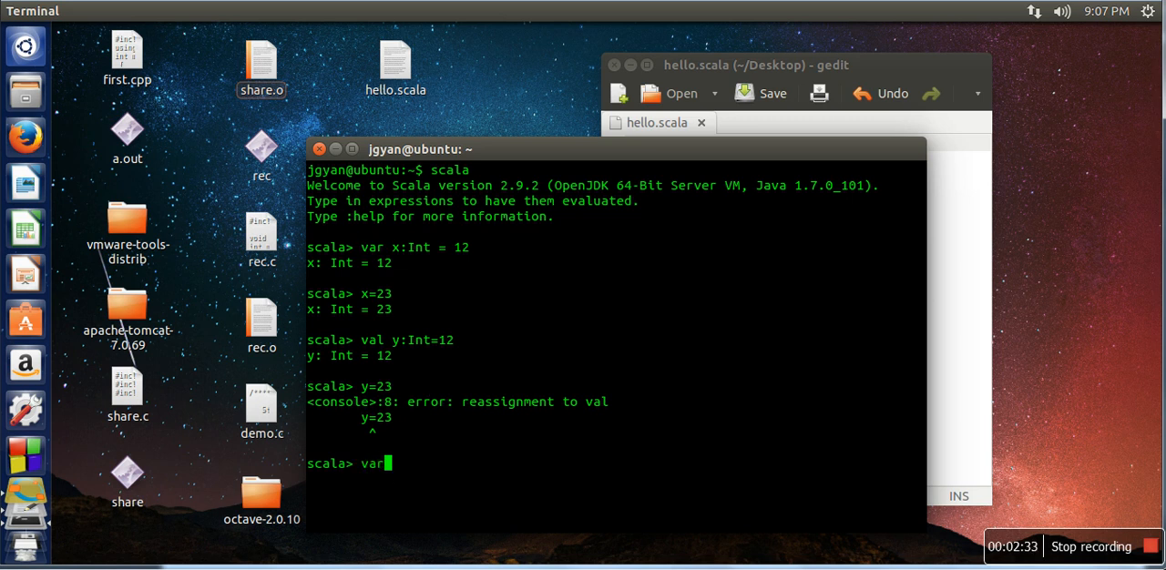
pyautogui.write('z')
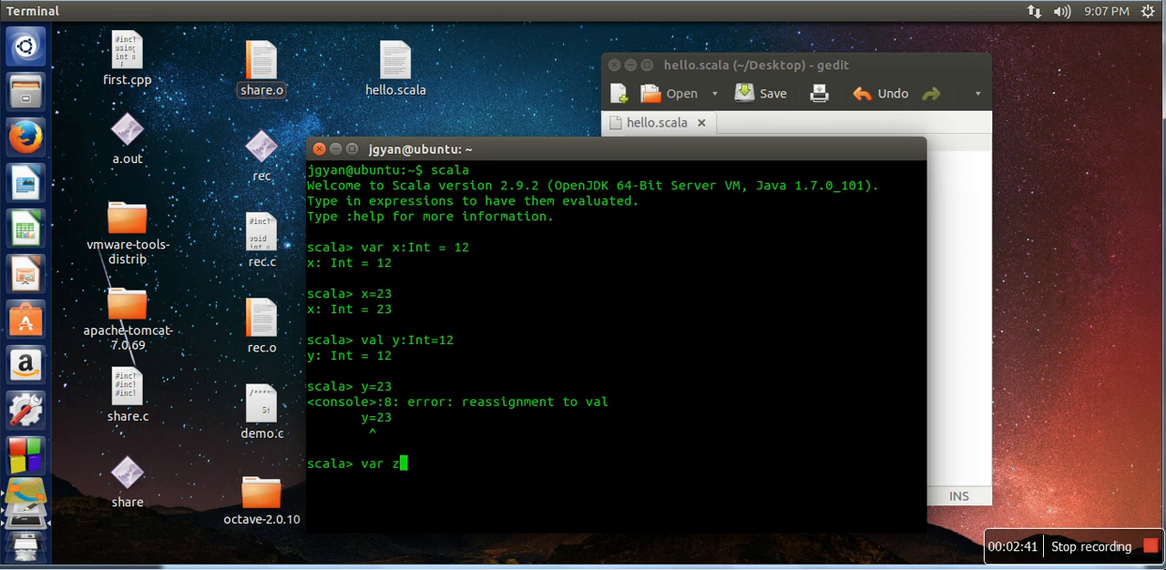
pyautogui.write('=1.2')
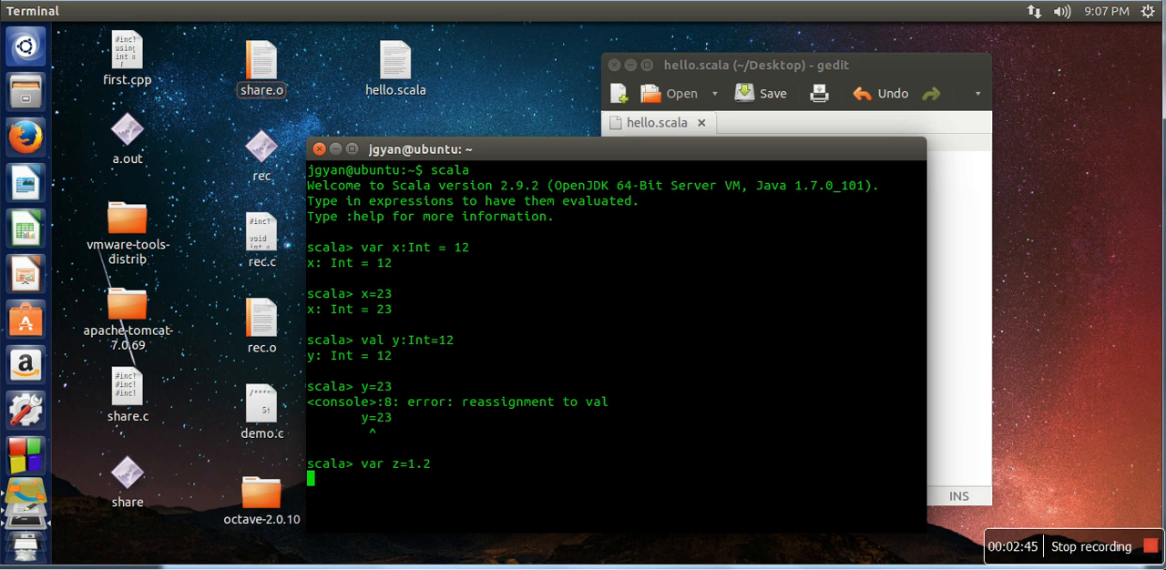
pyautogui.press('Return')
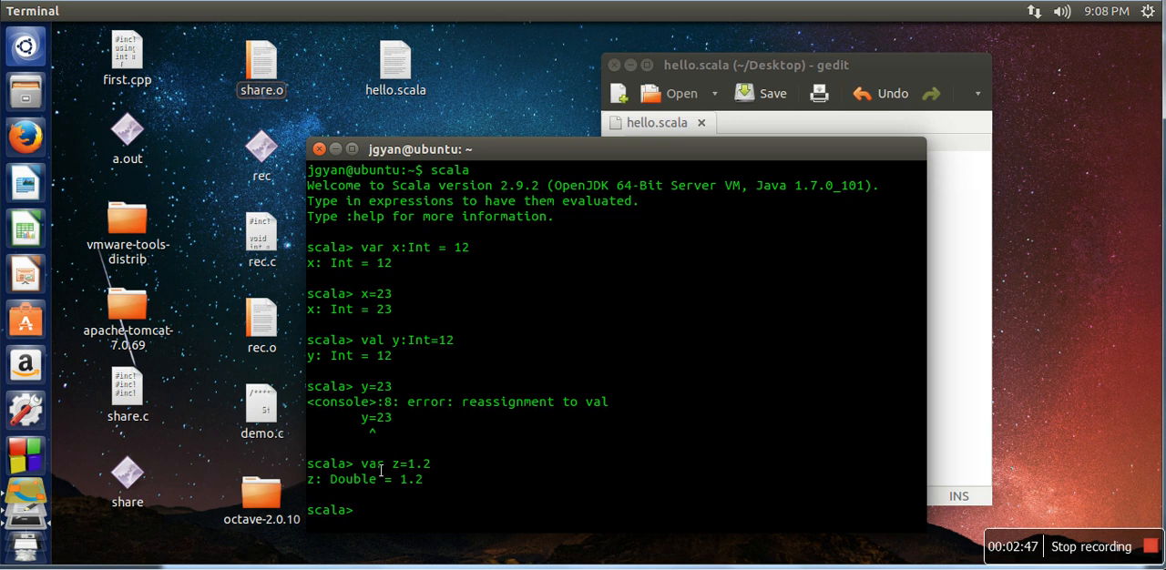
pyautogui.moveTo(556, 155)
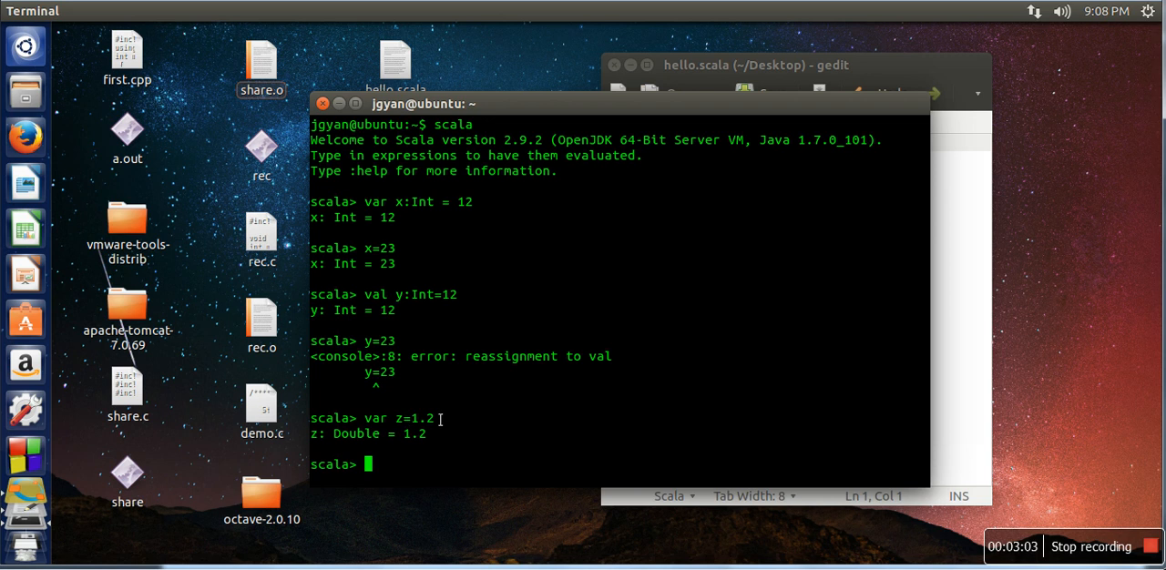
pyautogui.moveTo(424, 472)
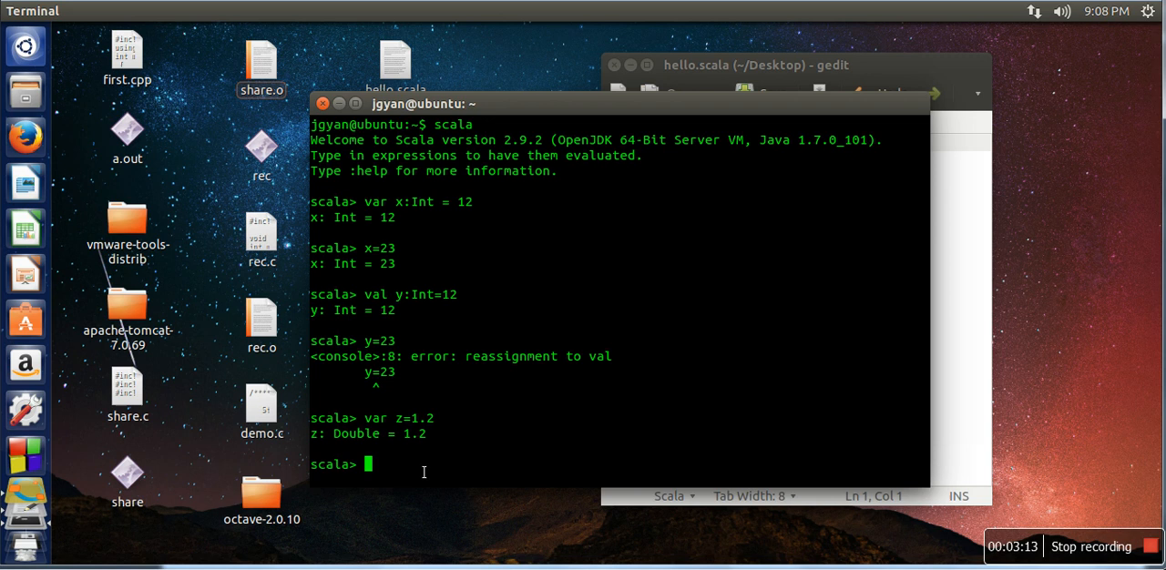
pyautogui.moveTo(586, 439)
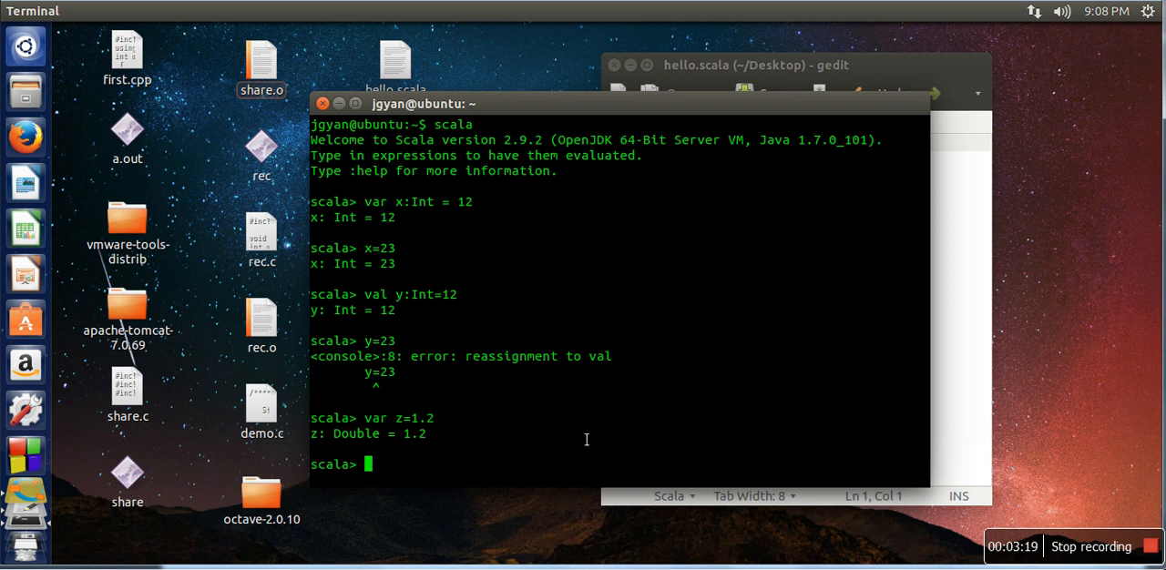